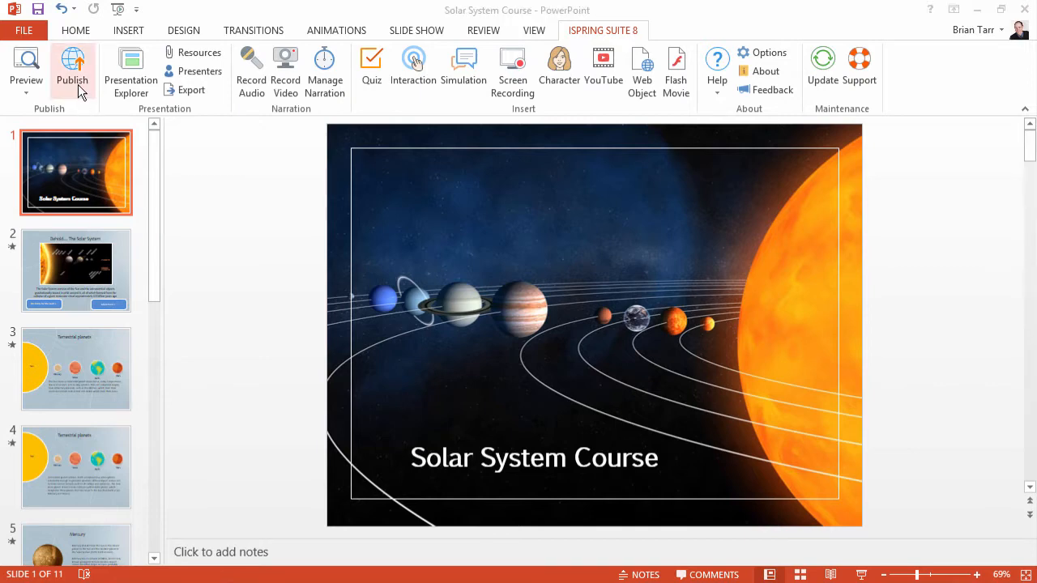
# Step: Start iSpring Publish for the Solar System Course and choose the Video output
pyautogui.click(71, 68)
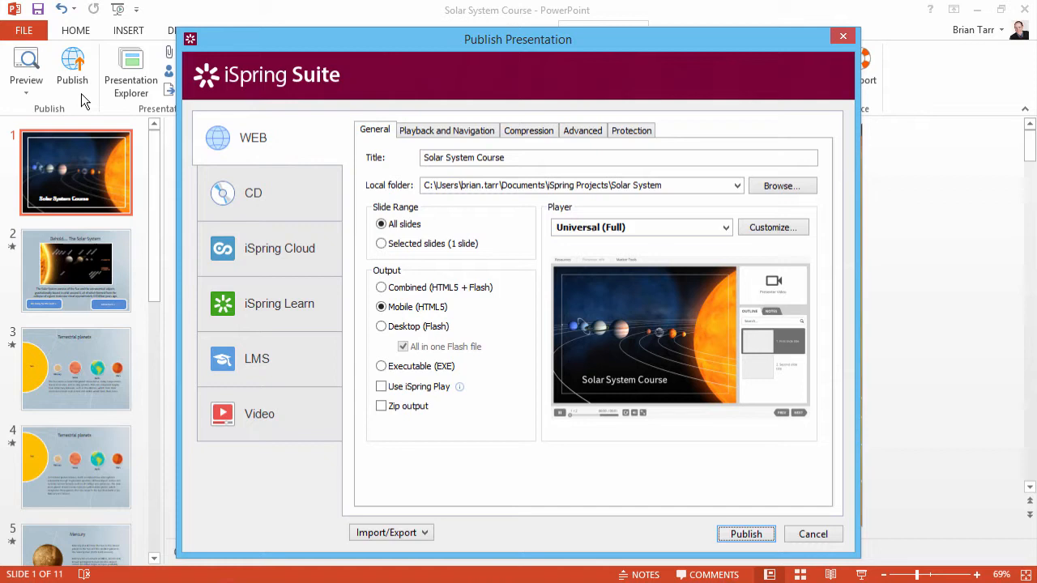
pyautogui.click(254, 415)
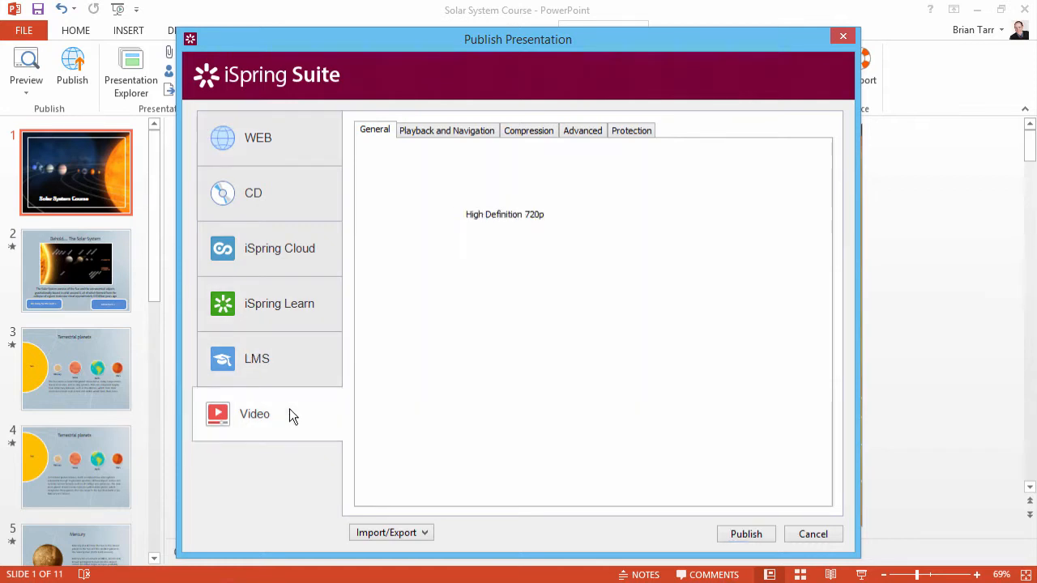
# Step: Set the video destination to YouTube under the signed-in account
pyautogui.click(255, 415)
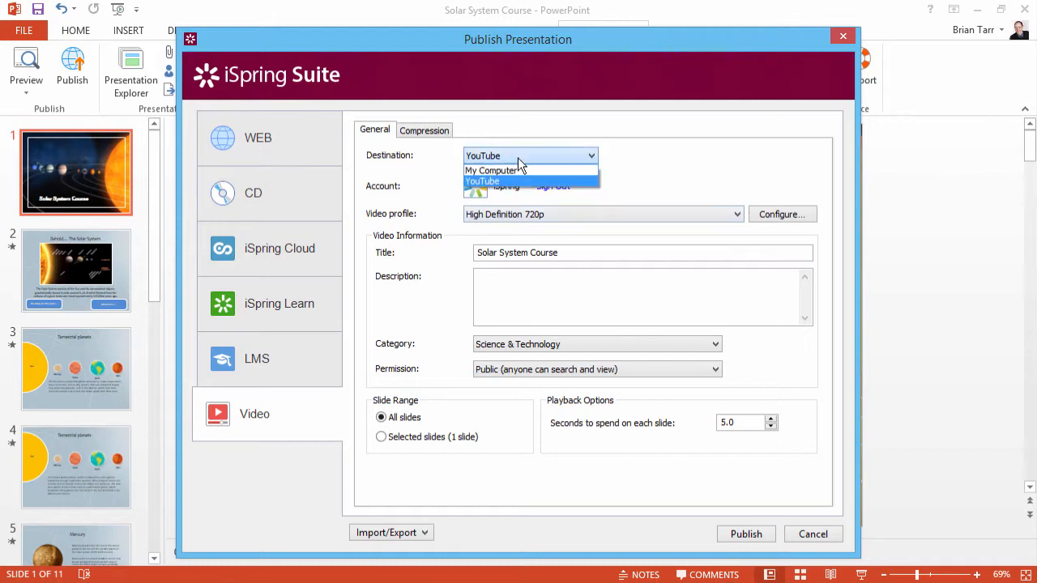
pyautogui.click(482, 182)
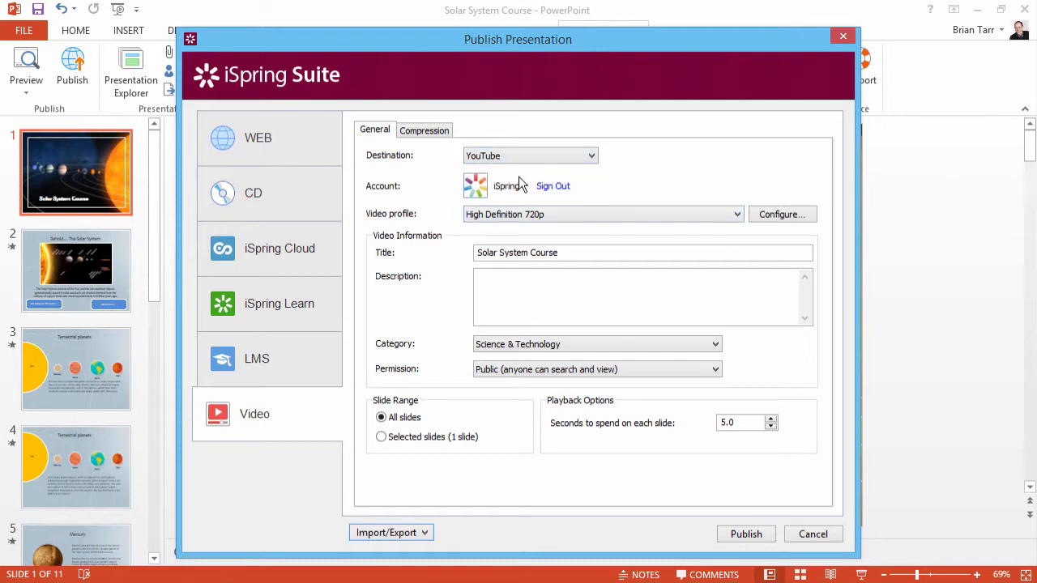
pyautogui.moveTo(519, 197)
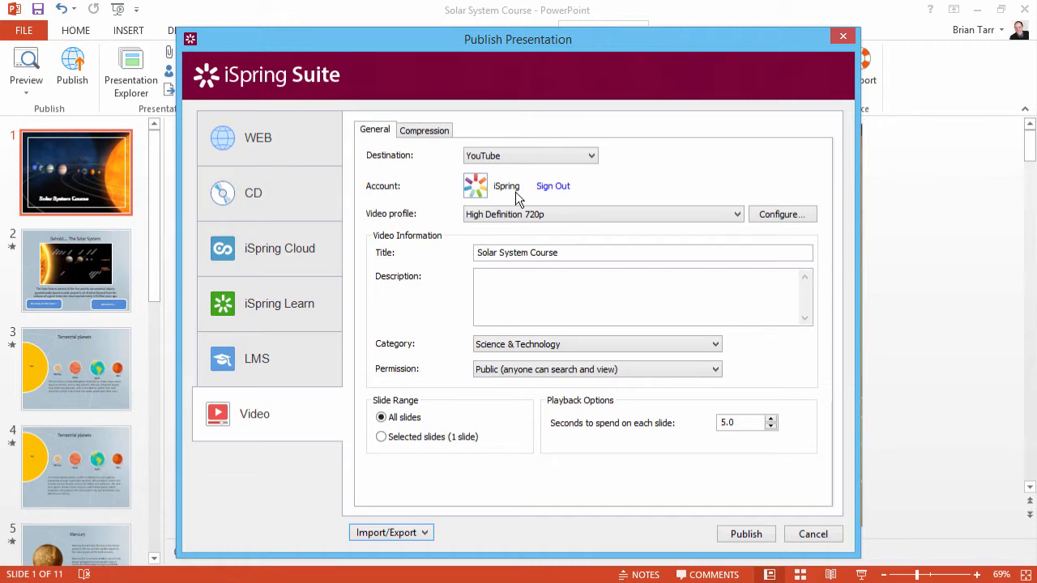
pyautogui.moveTo(591, 219)
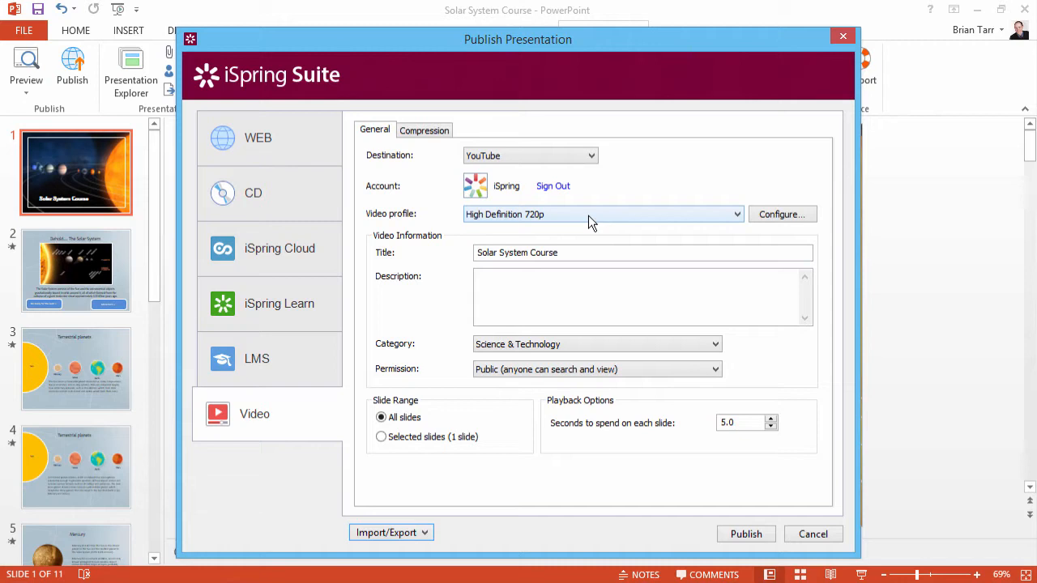
pyautogui.click(734, 214)
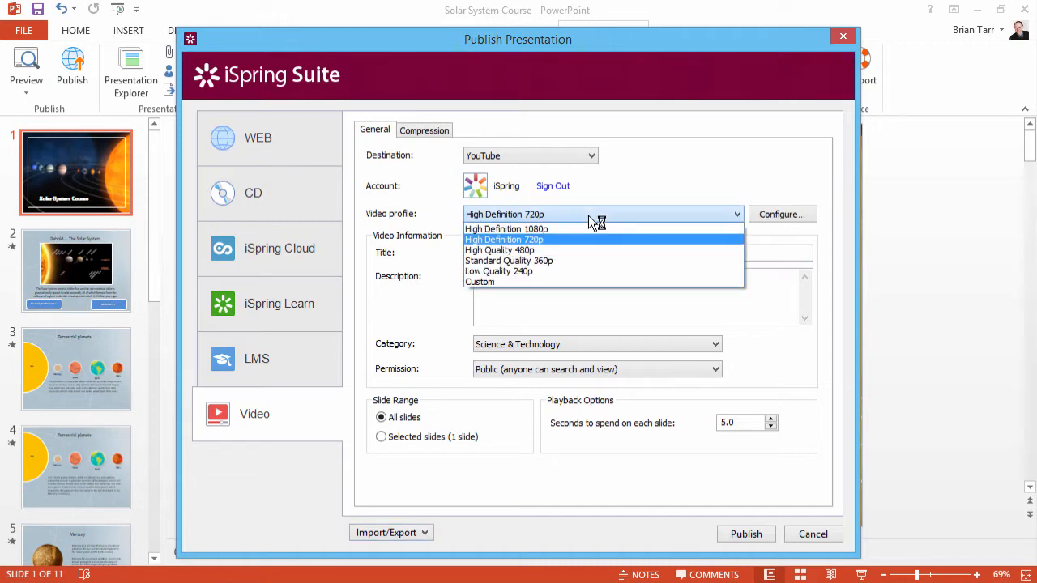
pyautogui.click(504, 240)
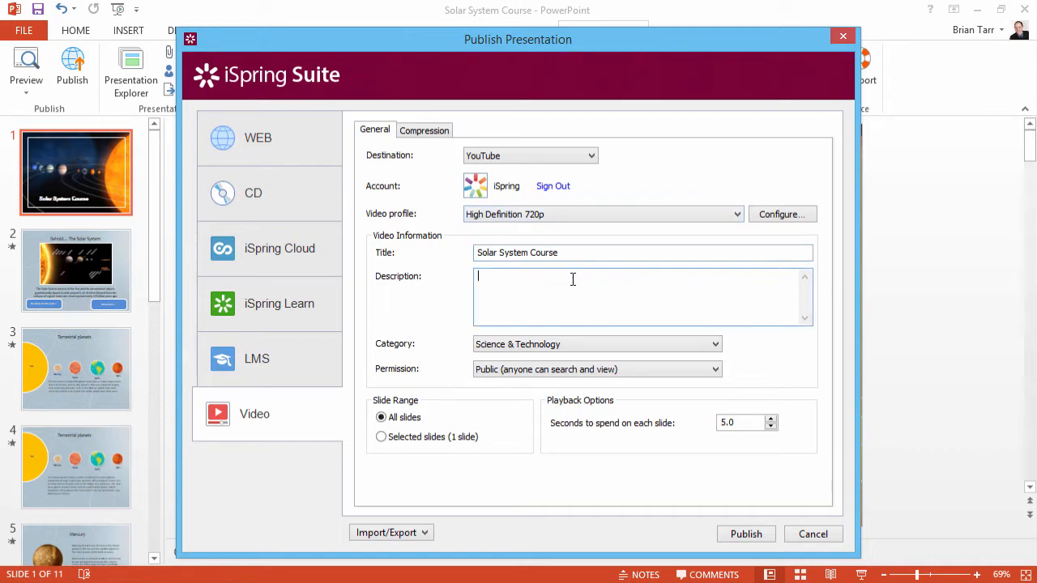
pyautogui.moveTo(567, 356)
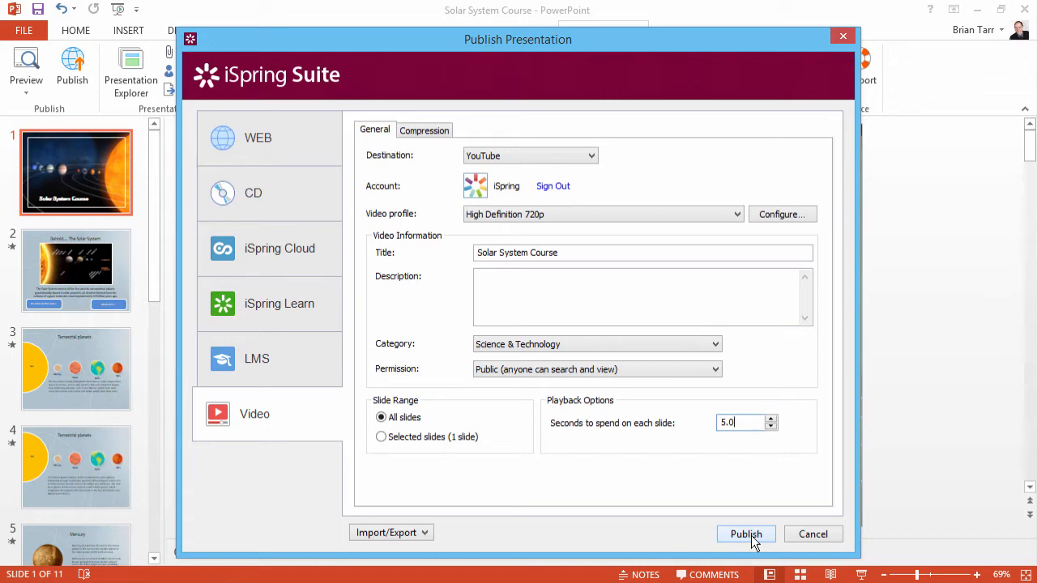
# Step: Publish the Solar System Course video to YouTube and let its page load
pyautogui.click(745, 534)
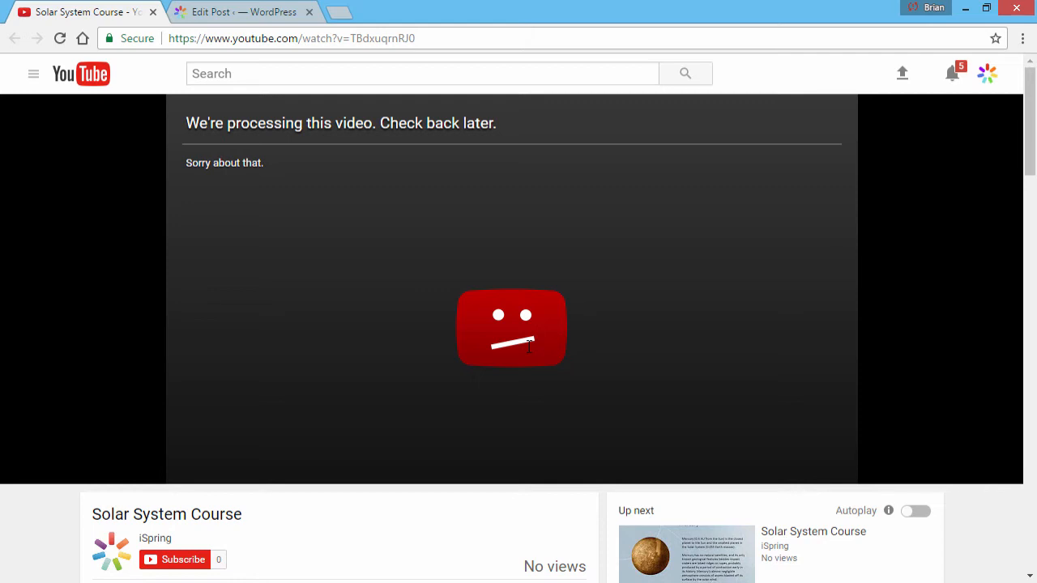
# Step: Get the Solar System Course embed iframe code from YouTube's Share options
pyautogui.scroll(-3)
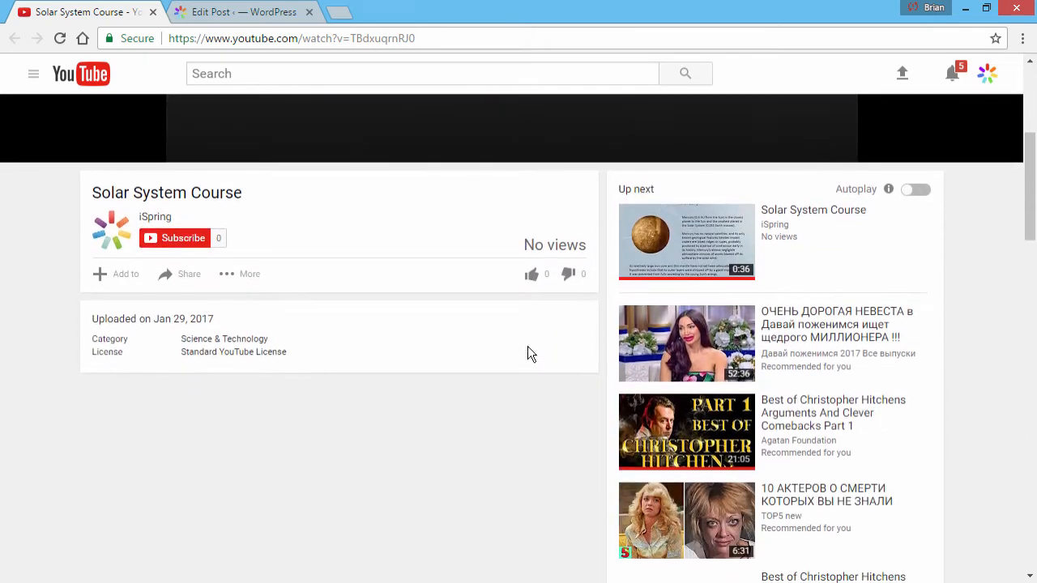
pyautogui.click(188, 274)
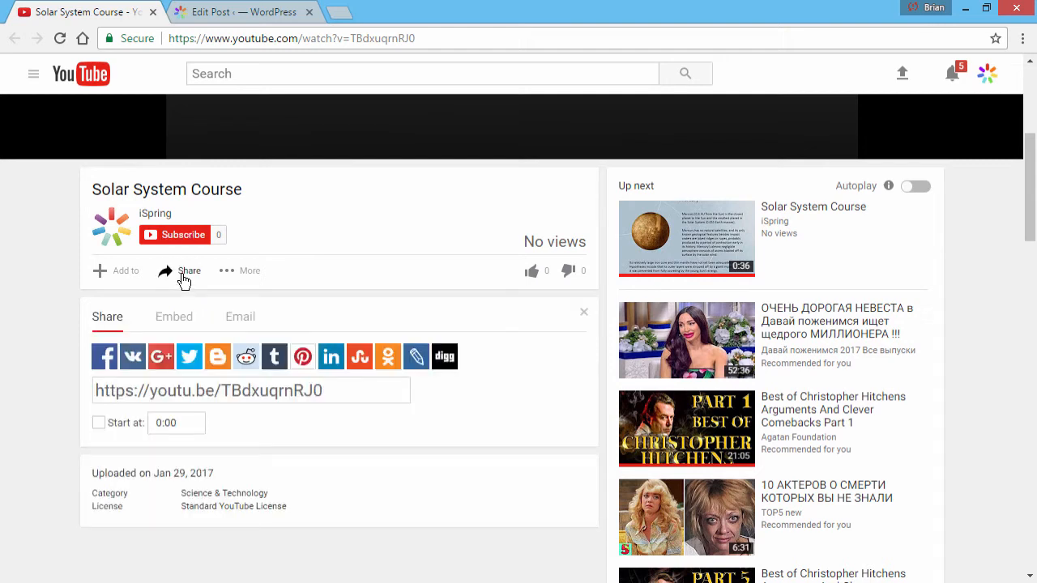
pyautogui.click(173, 316)
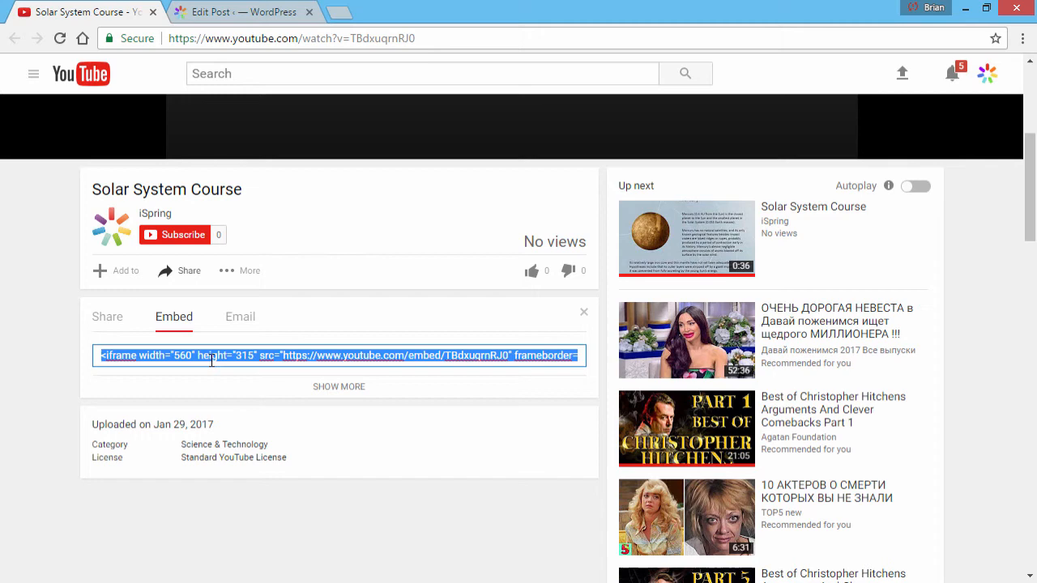
pyautogui.moveTo(236, 46)
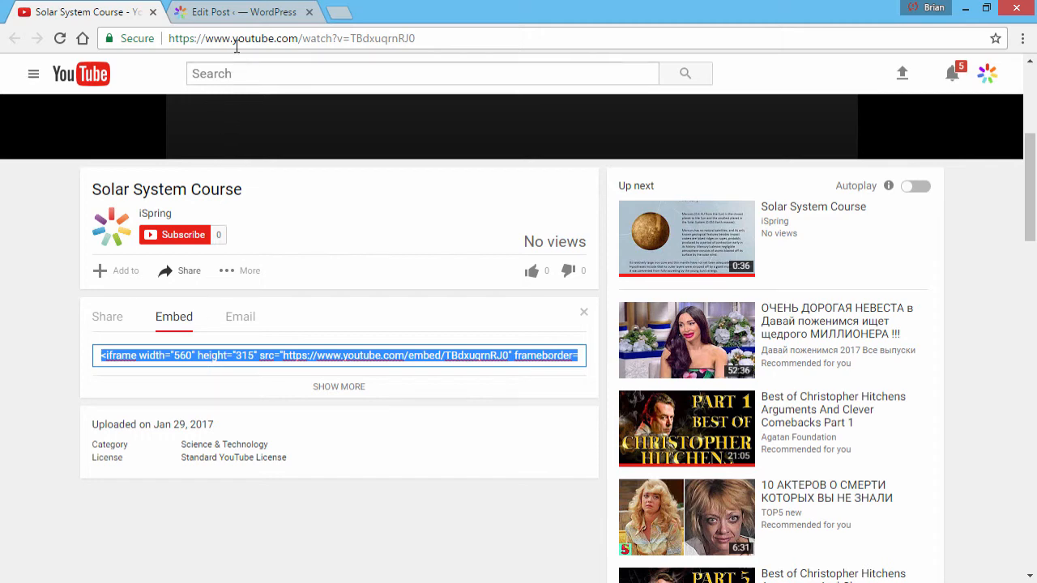
# Step: Select the INSERT YOUTUBE VIDEO HERE placeholder in the WordPress post and show its HTML source
pyautogui.click(243, 11)
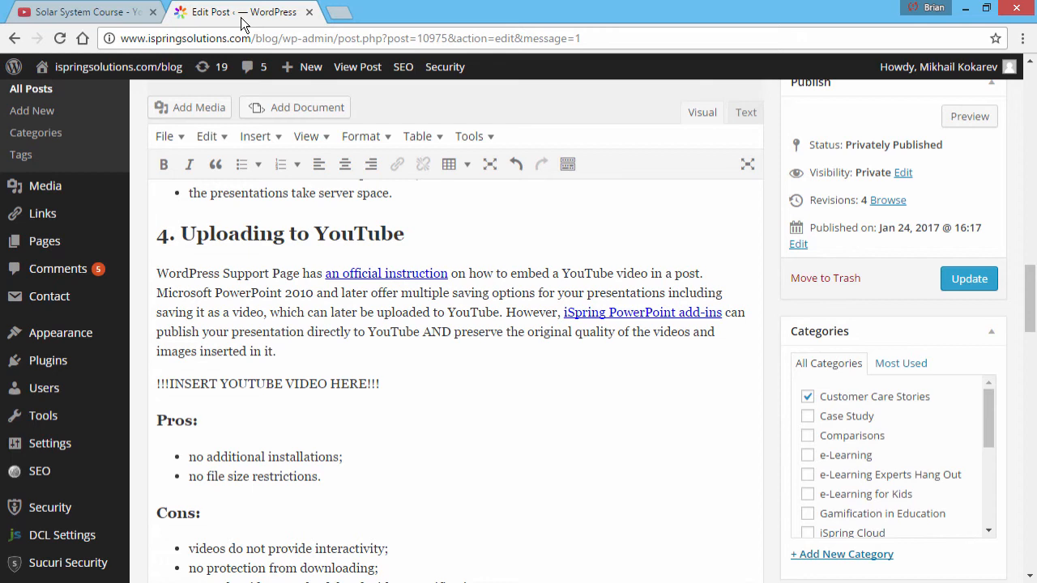
pyautogui.click(374, 382)
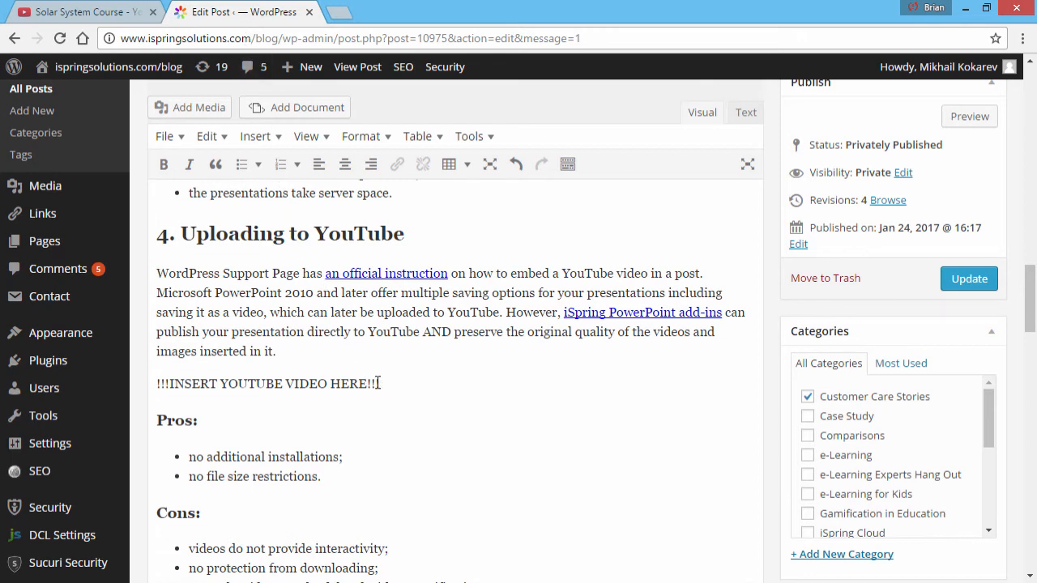
pyautogui.tripleClick(267, 382)
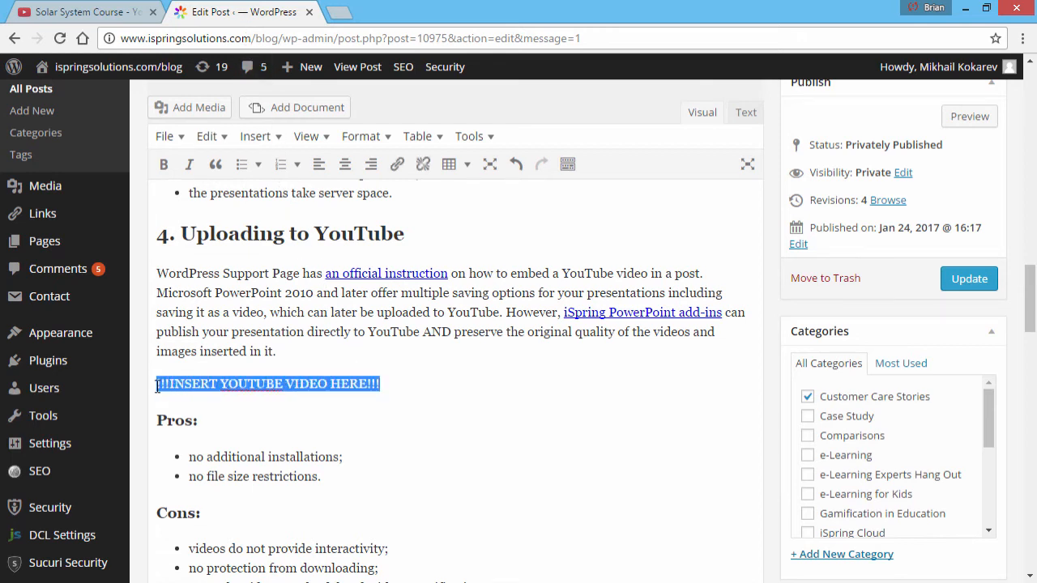
pyautogui.moveTo(677, 149)
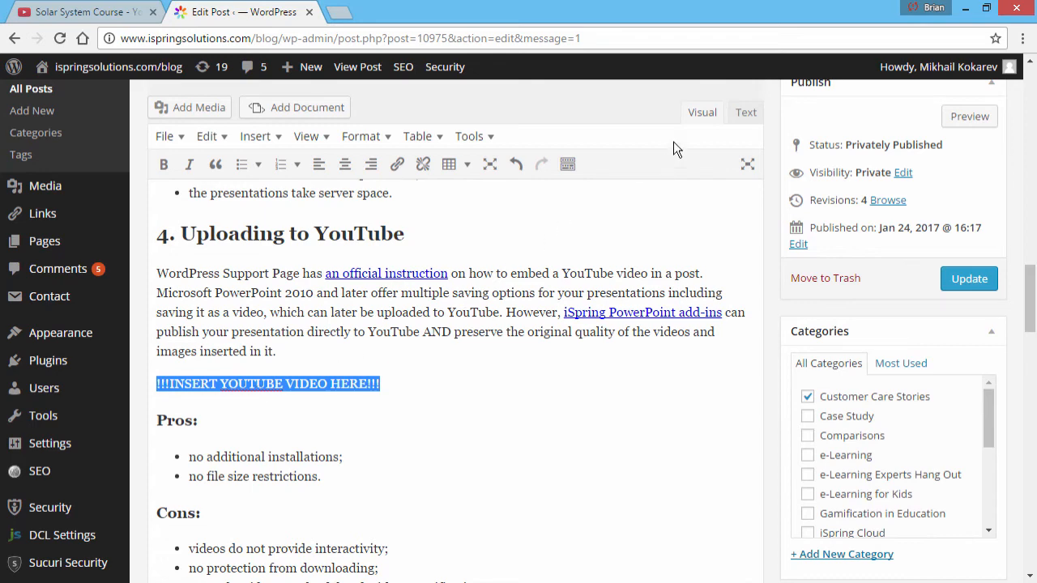
pyautogui.click(745, 112)
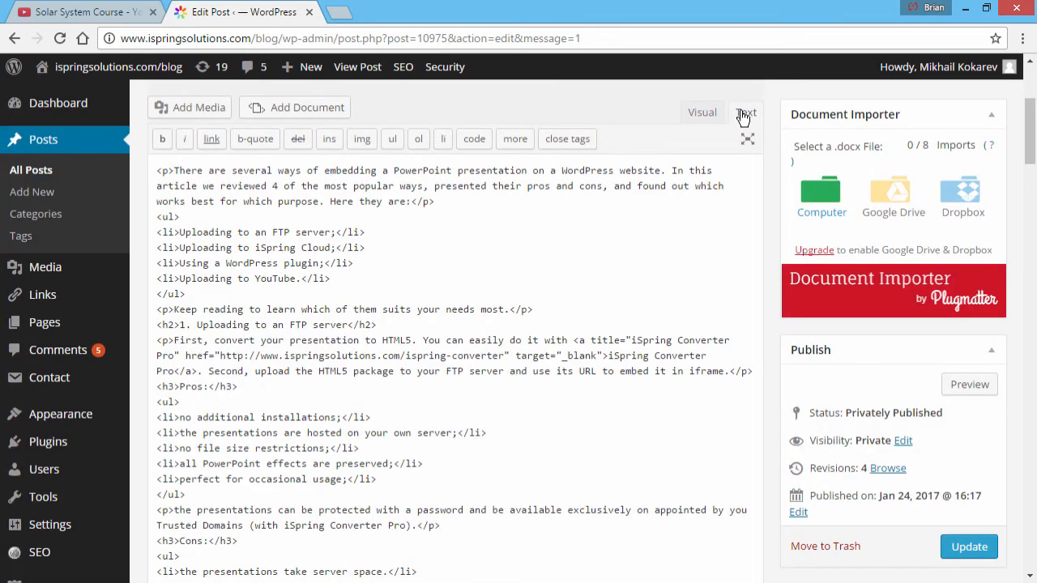
# Step: Replace the placeholder with the embed code and preview the post with the video
pyautogui.press('ctrl+f')
pyautogui.write('!!!')
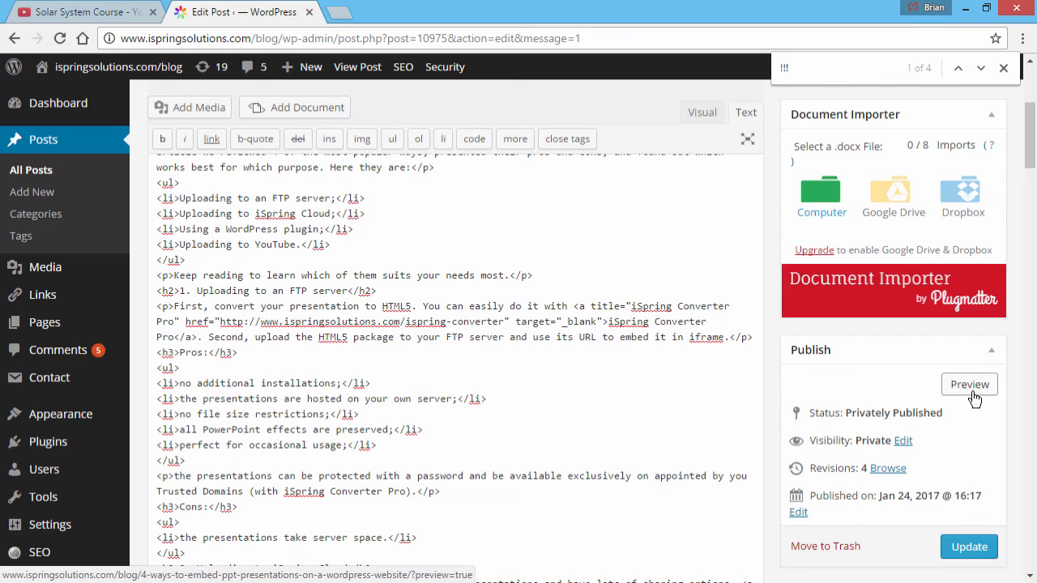
pyautogui.click(969, 384)
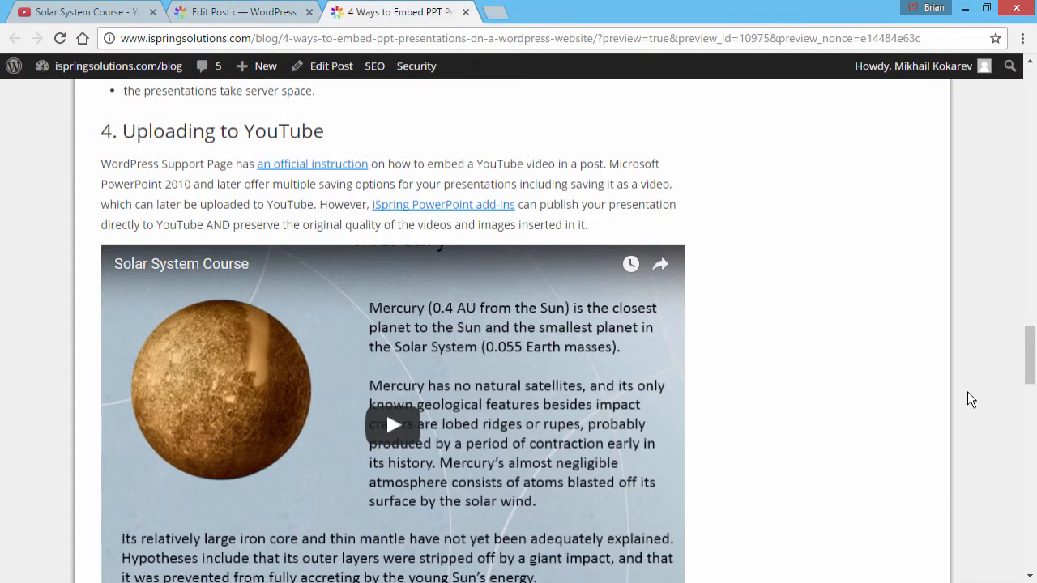
pyautogui.moveTo(738, 327)
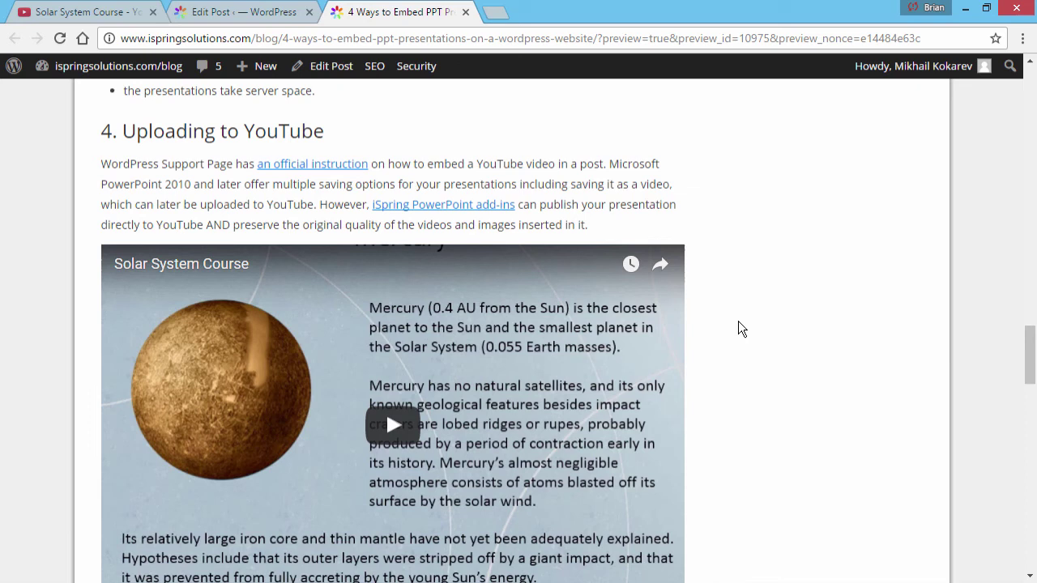
pyautogui.scroll(-3)
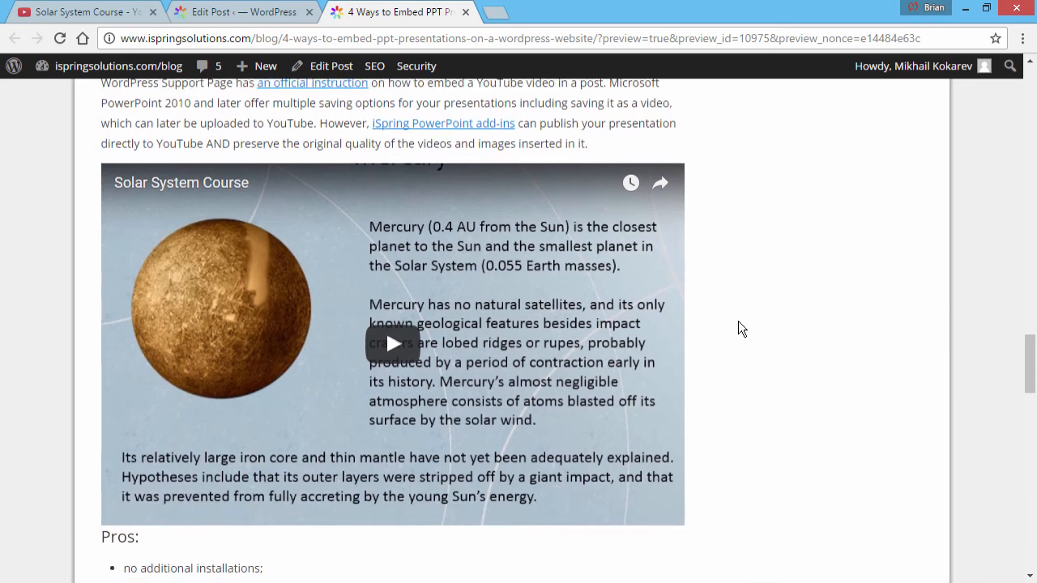